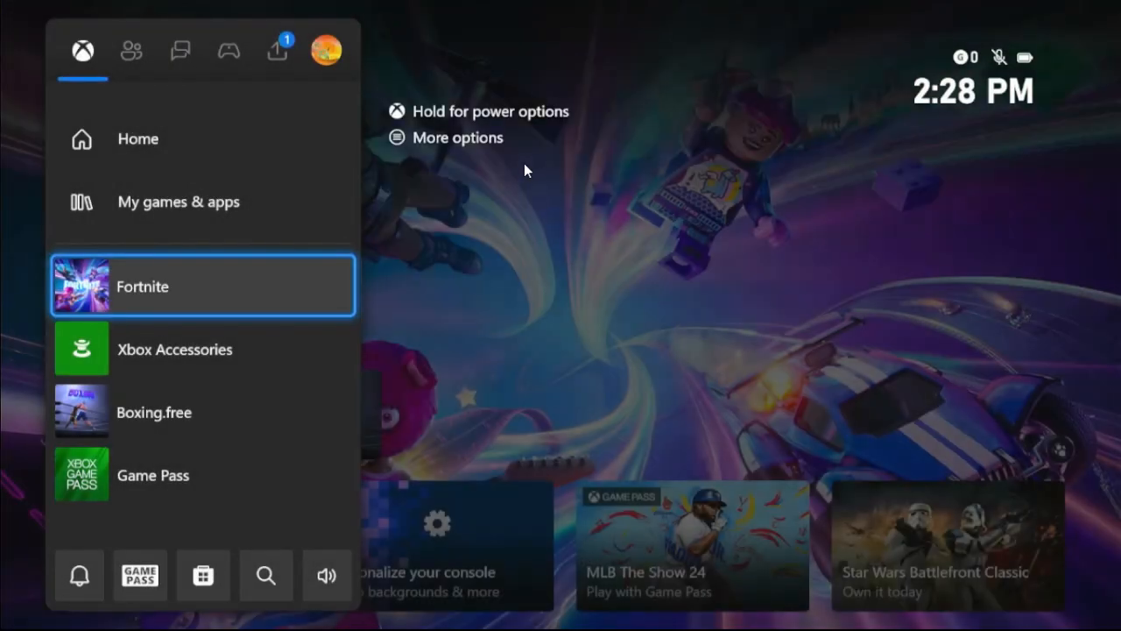
# Open Settings from the guide's Profile & system tab
pyautogui.click(326, 50)
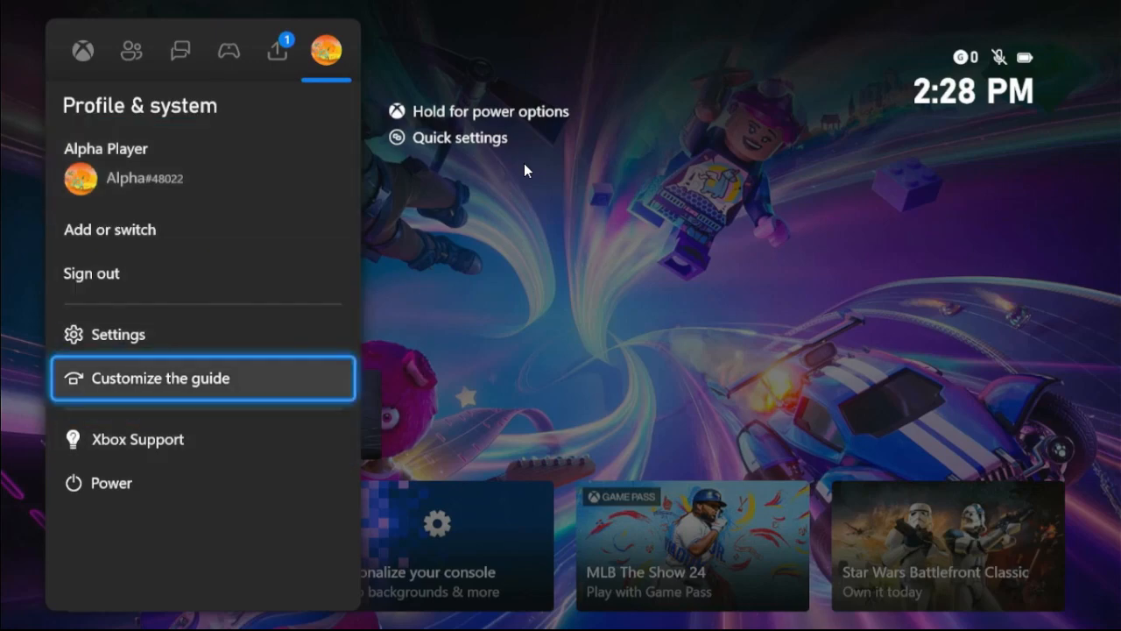
pyautogui.click(117, 334)
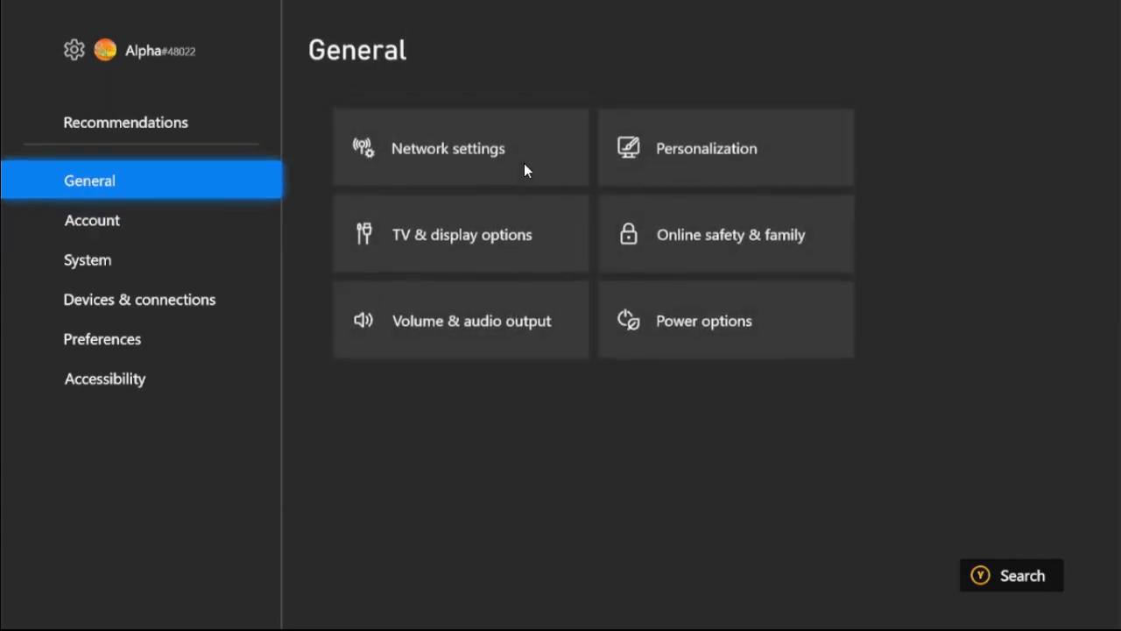
# Keep Shutdown (energy saving) mode with console and game updates checked, then go back
pyautogui.click(703, 321)
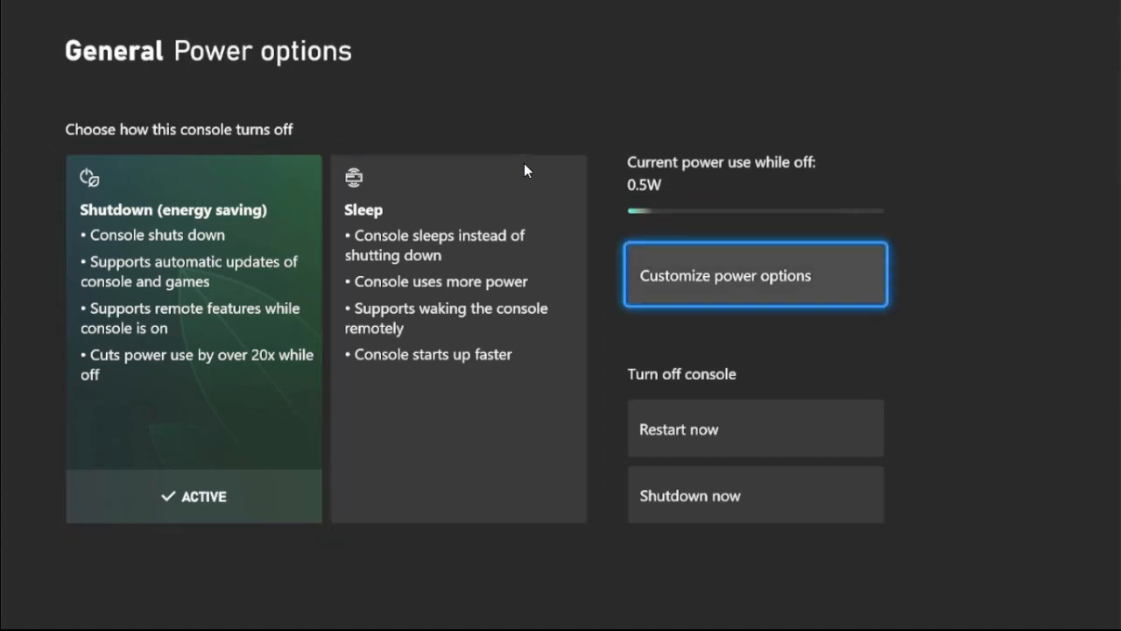
pyautogui.click(755, 274)
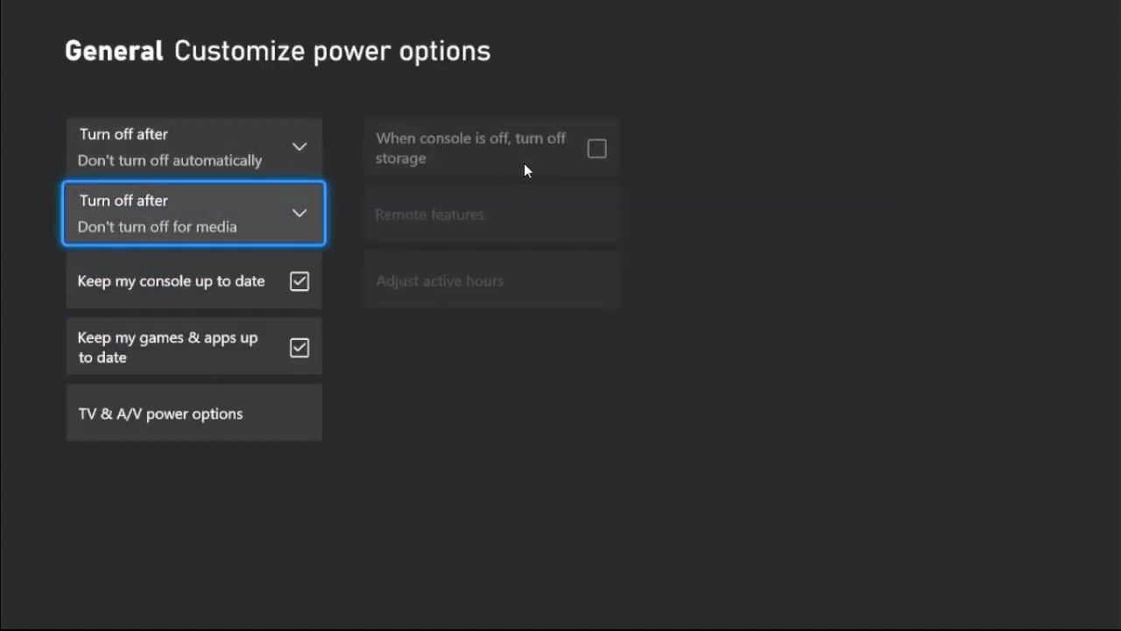
pyautogui.press('Down')
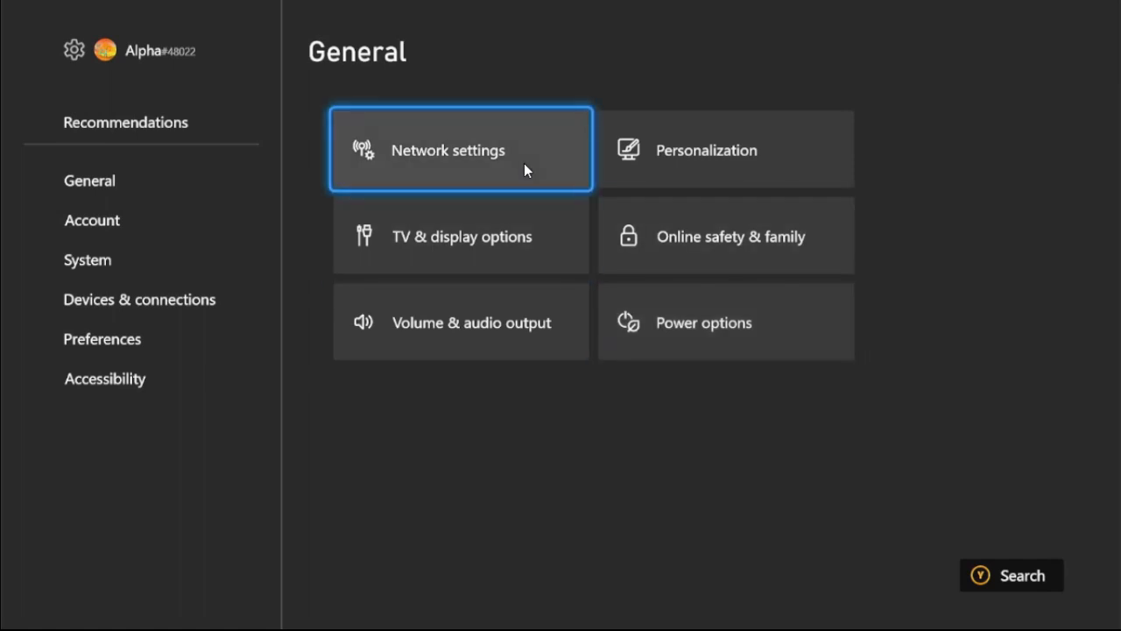
# Go through Network settings and Advanced settings to the DNS settings screen
pyautogui.click(460, 149)
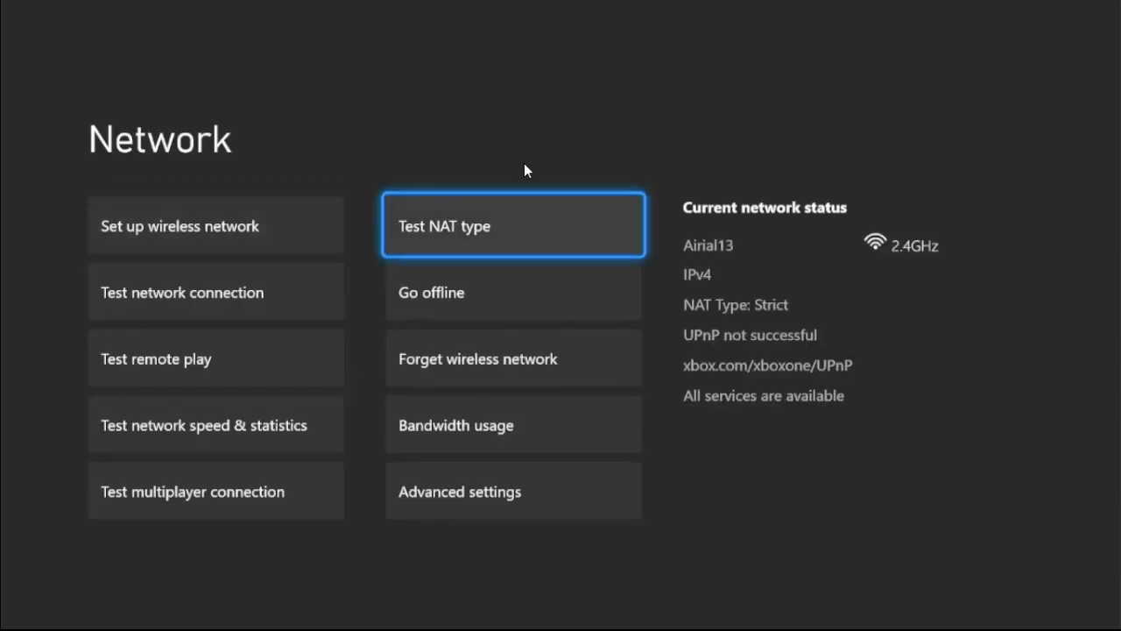
pyautogui.click(459, 492)
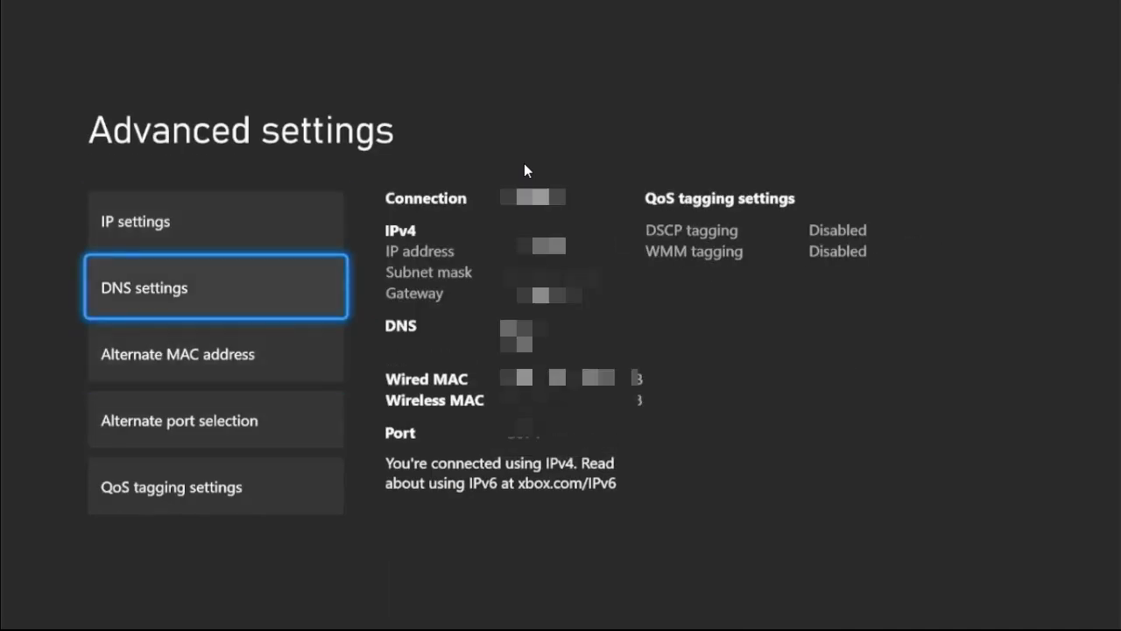
pyautogui.click(214, 287)
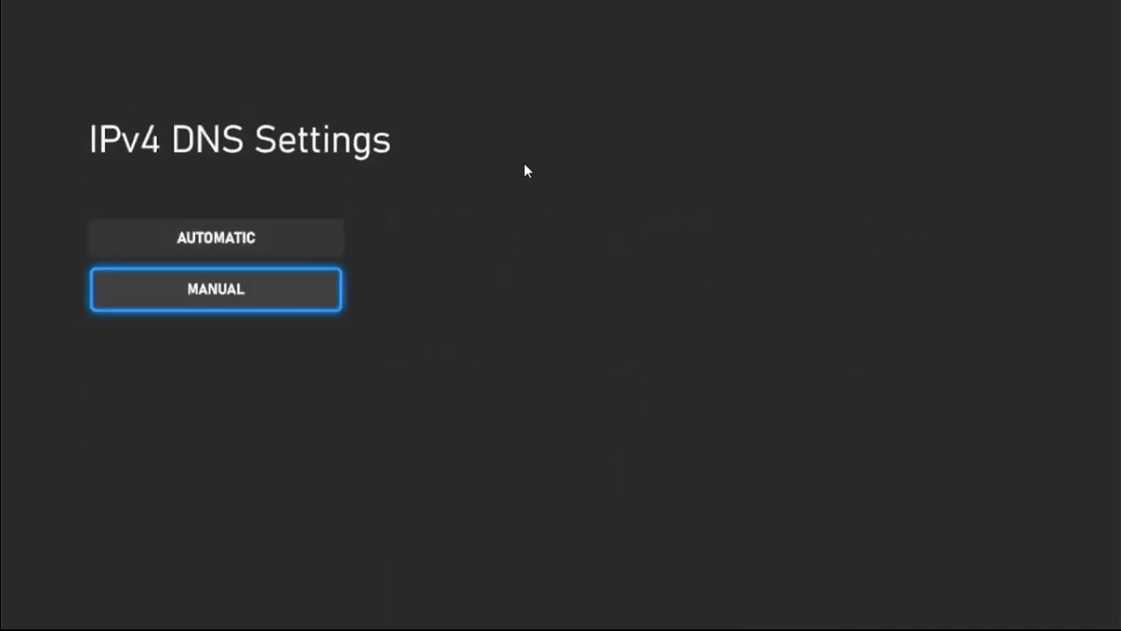
# Set DNS to Manual with 8.8.8.8 as the primary IPv4 address
pyautogui.click(215, 289)
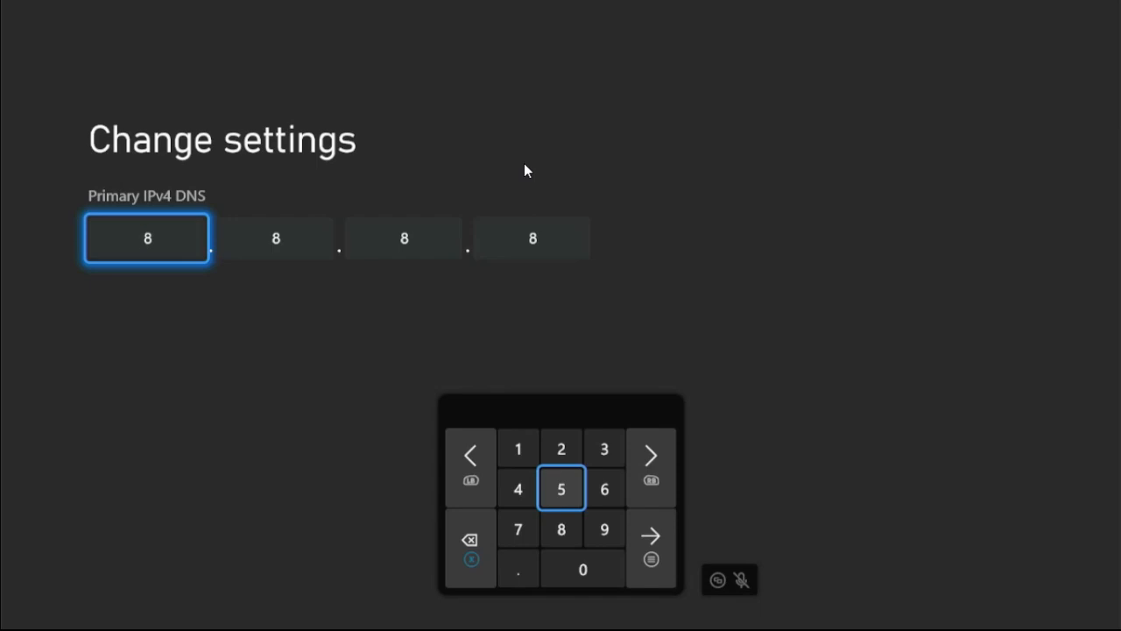
pyautogui.click(604, 489)
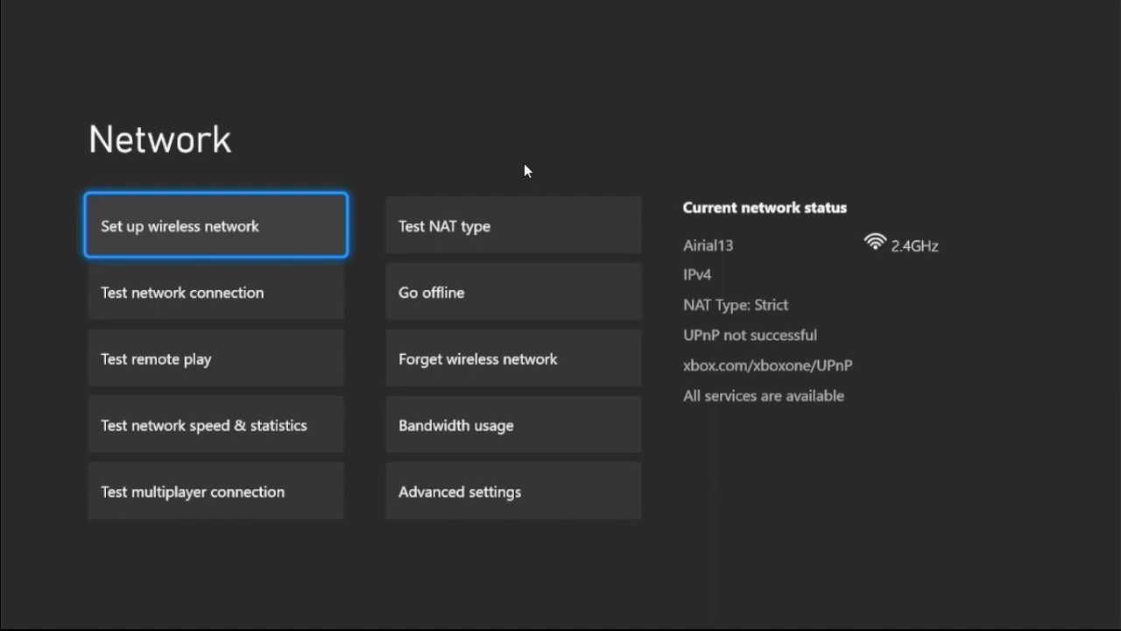
# Run the network speed and statistics test, then bring up the console power menu
pyautogui.press('Down')
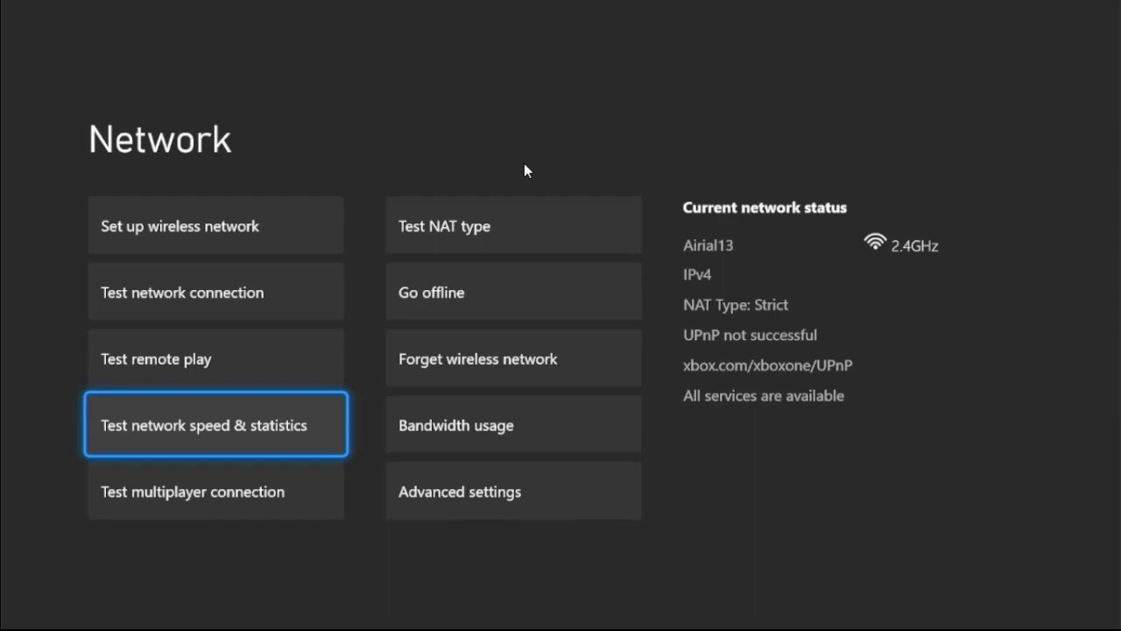
pyautogui.click(214, 424)
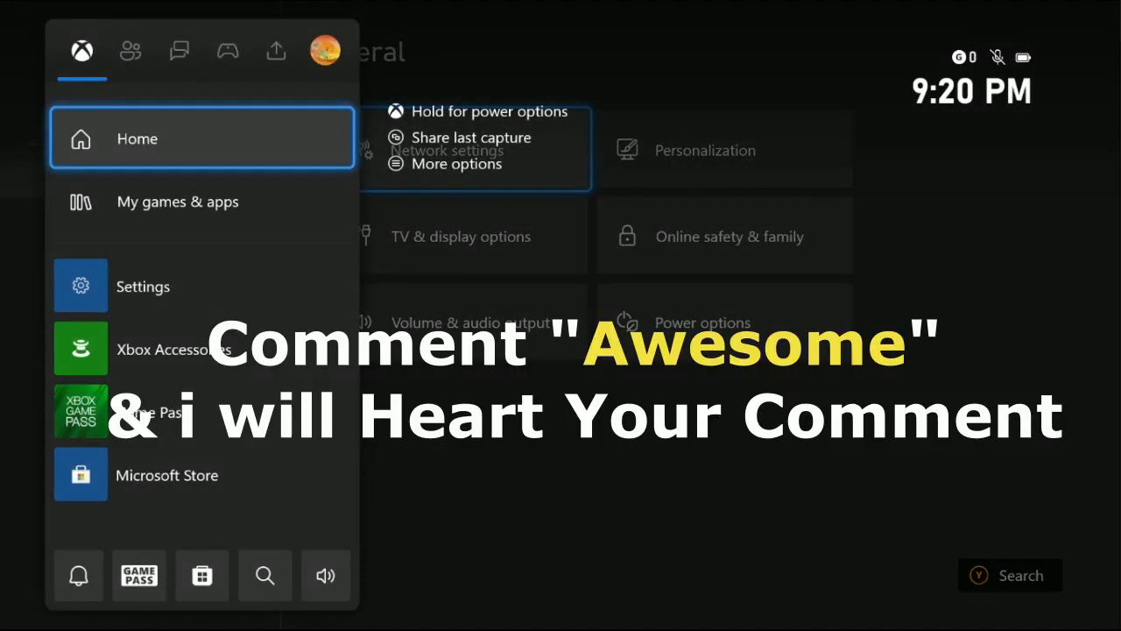
pyautogui.click(489, 111)
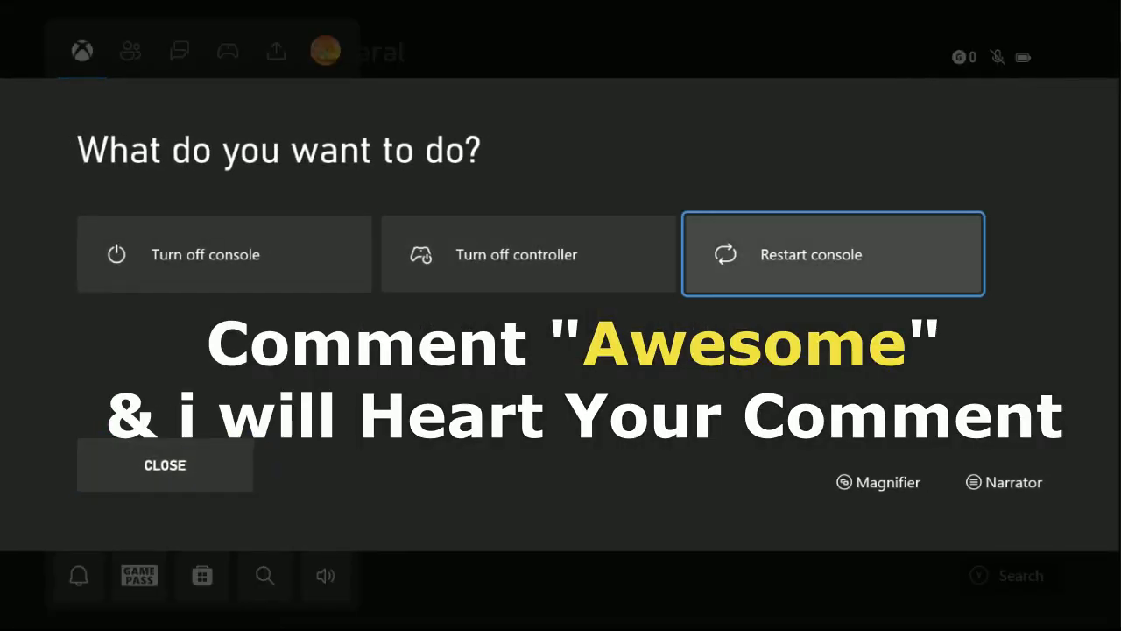